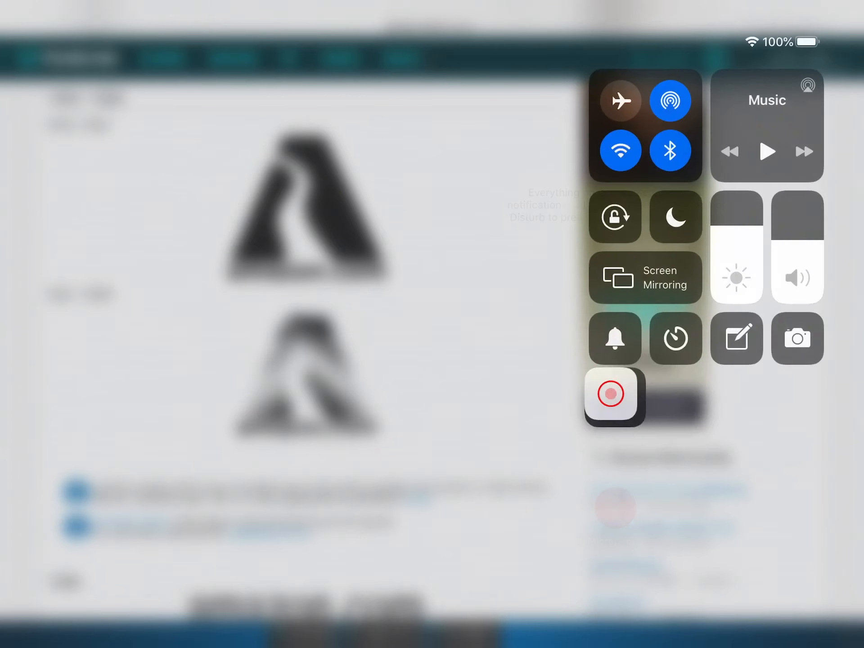
Dismiss Control Center and view the Amazon.com Contents box and 1995–1997 logo.
click(611, 394)
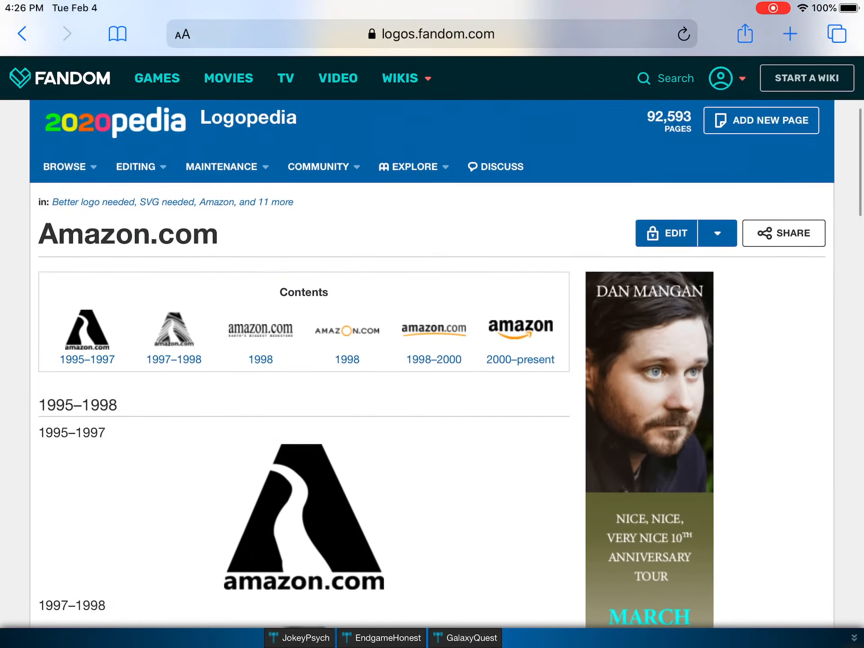
scroll(down, 3)
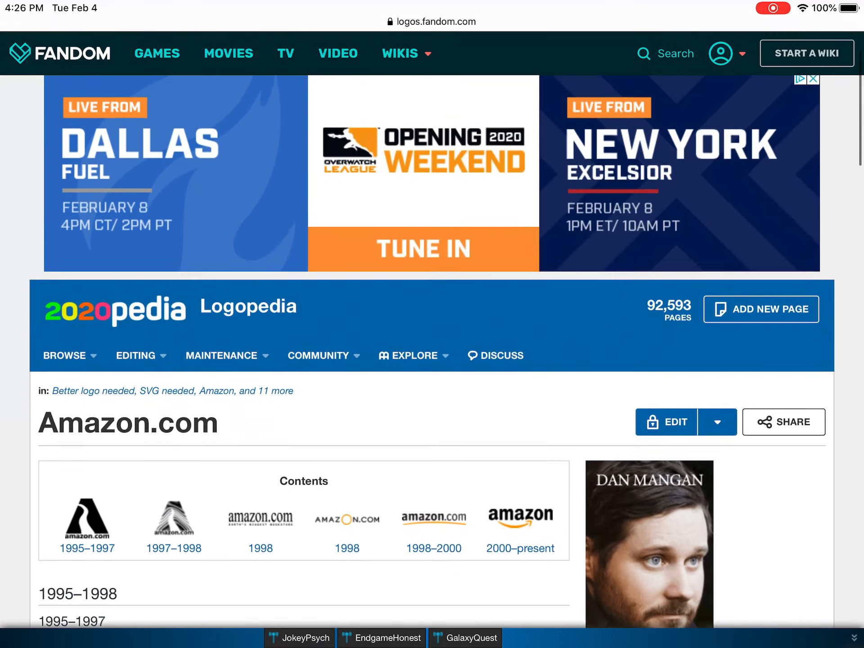
scroll(down, 3)
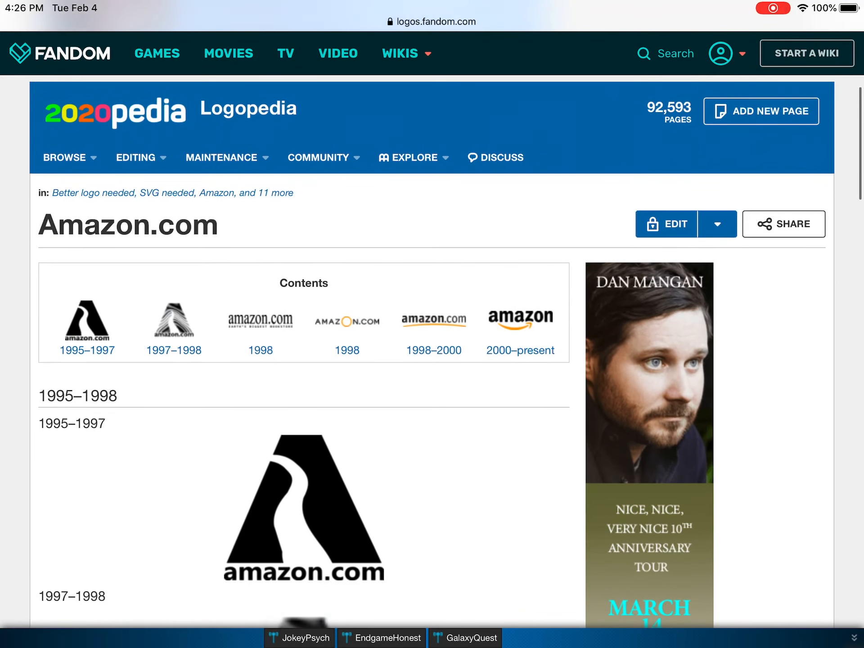
scroll(down, 3)
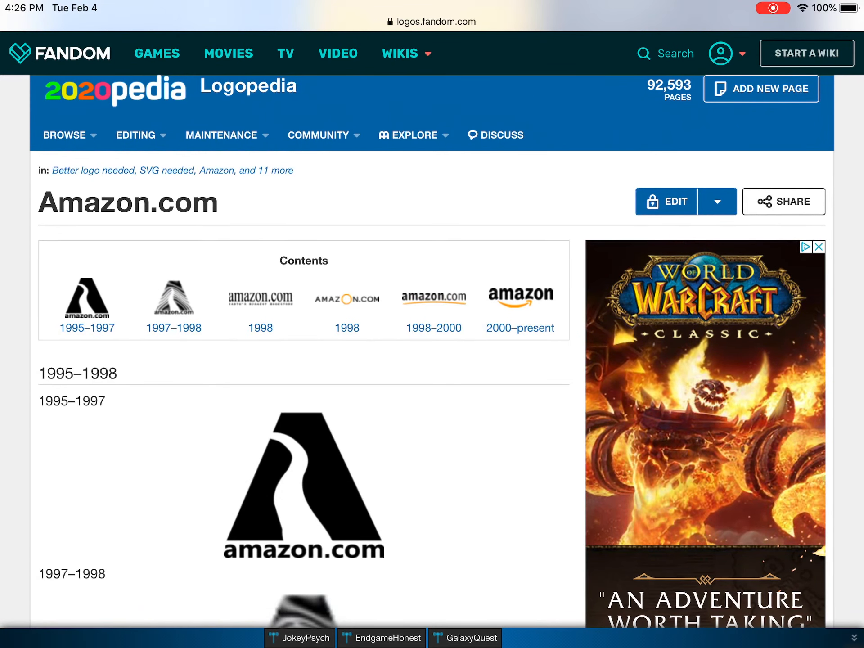
Scroll to the blurry 1997–1998 logo, its better-version notices, and the 1998 heading.
scroll(down, 3)
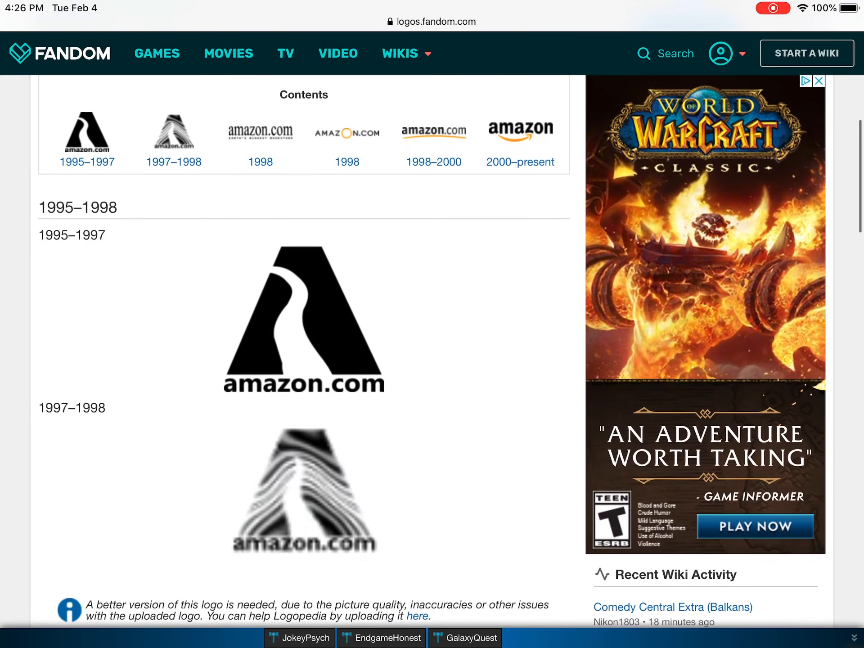
scroll(down, 3)
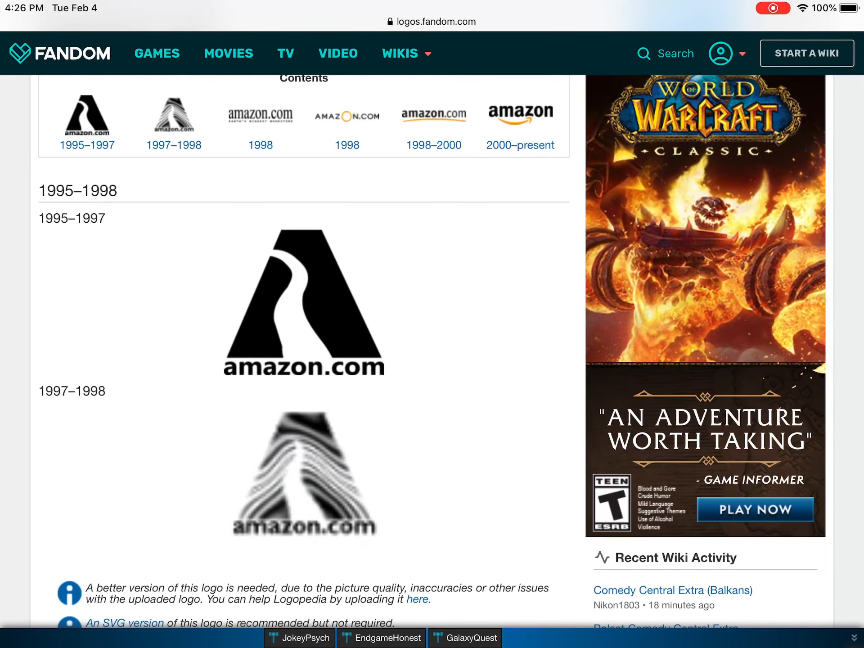
scroll(down, 3)
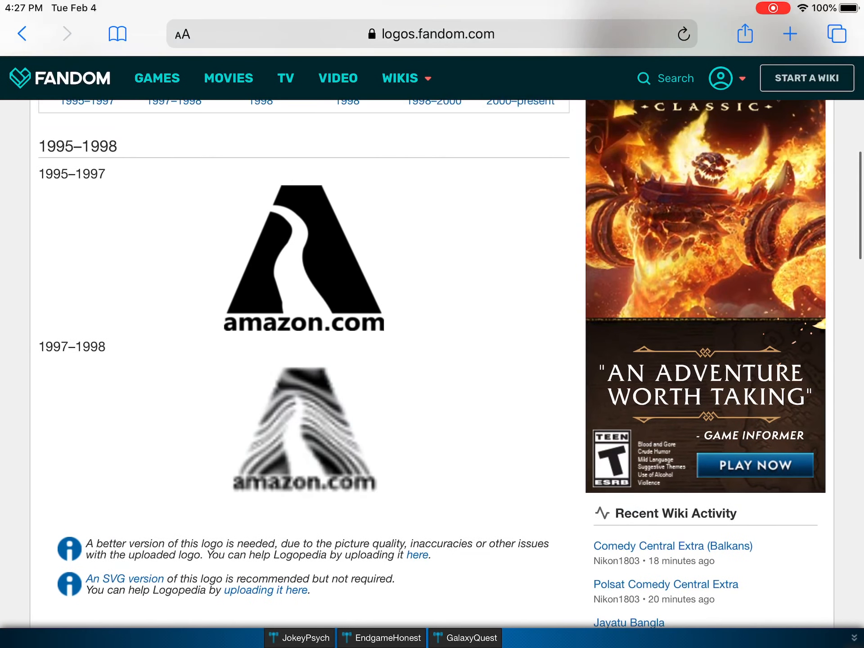
scroll(down, 3)
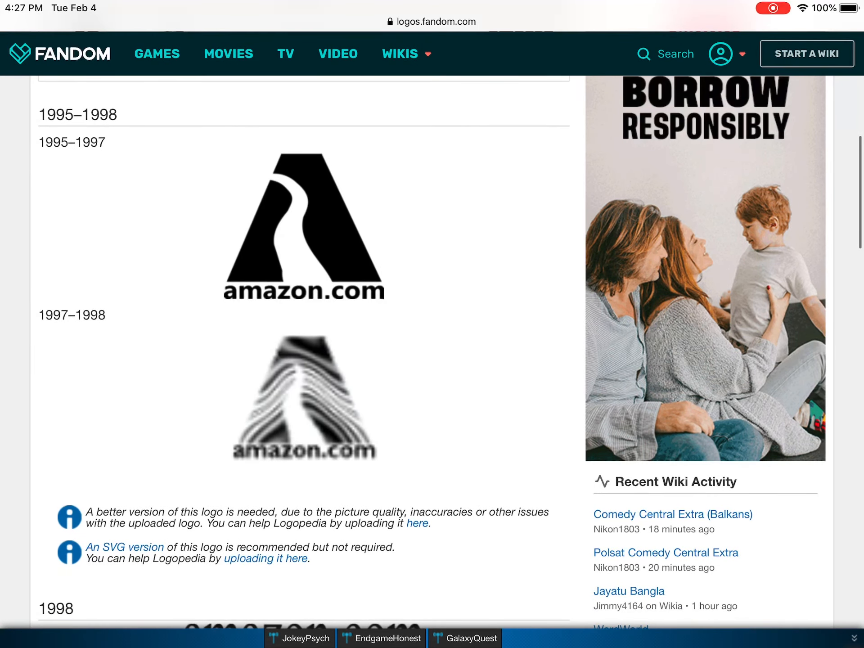
scroll(down, 3)
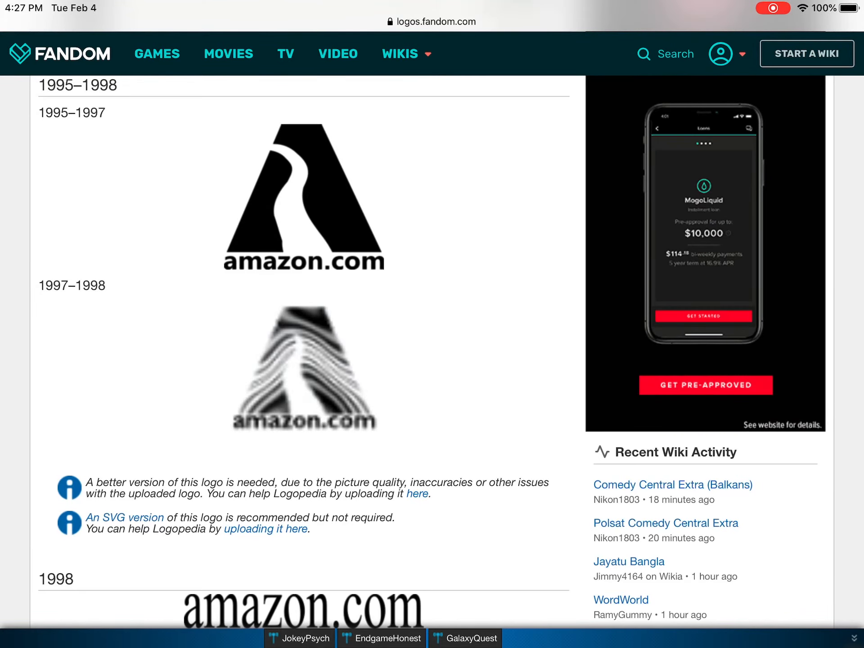
Scroll through both 1998 logos and the 1998–2000 swish logo variants to the 2000–present heading.
scroll(down, 3)
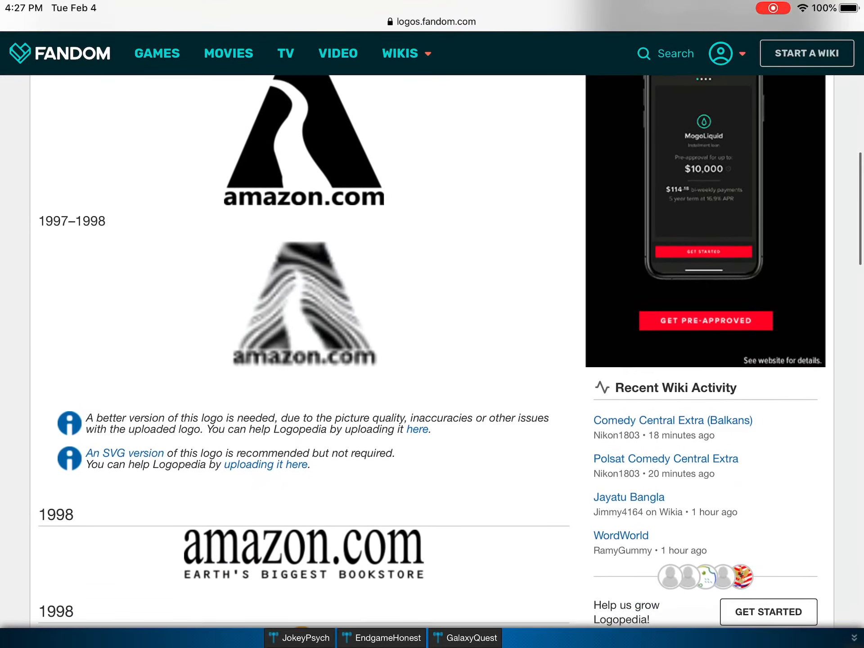
scroll(down, 3)
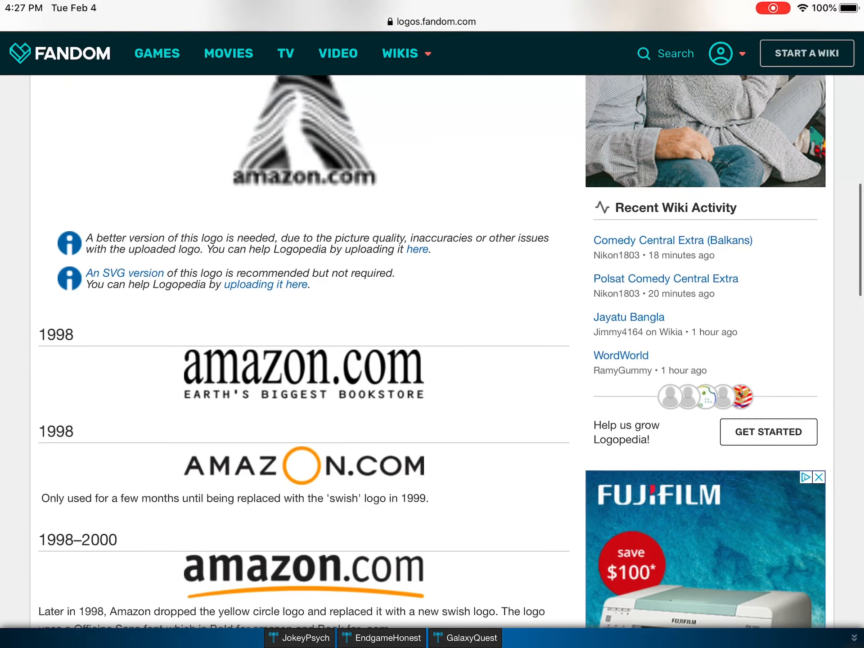
scroll(down, 3)
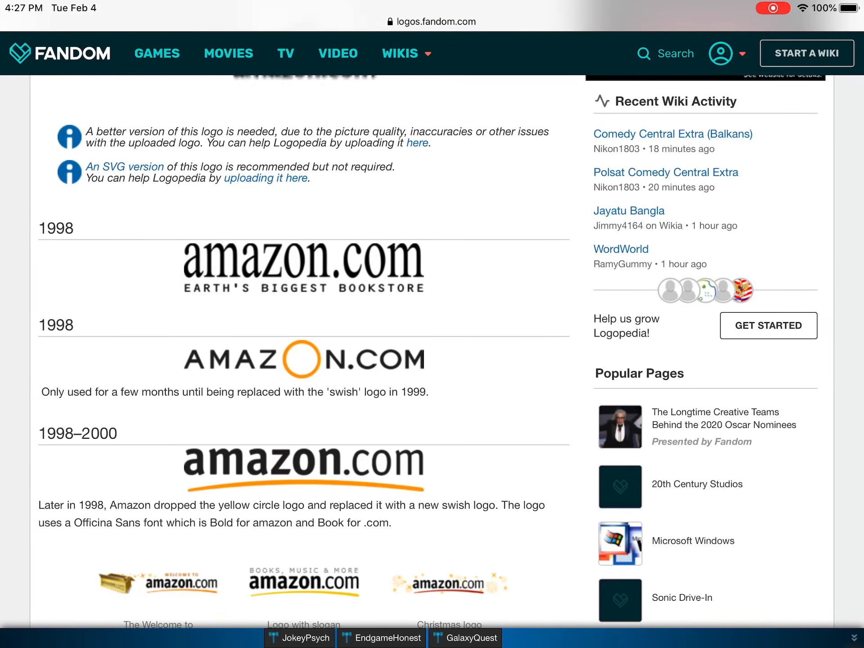
scroll(down, 3)
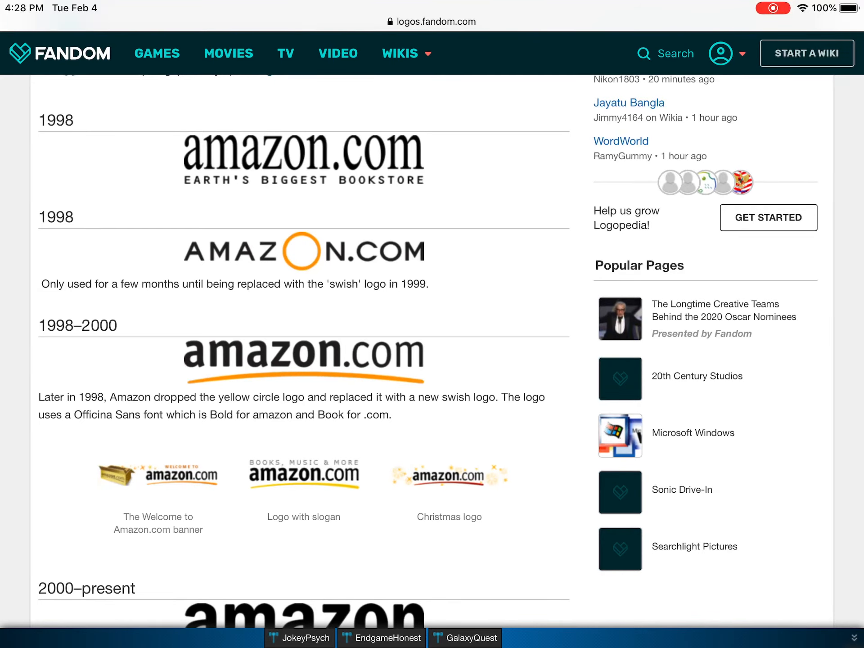
scroll(down, 3)
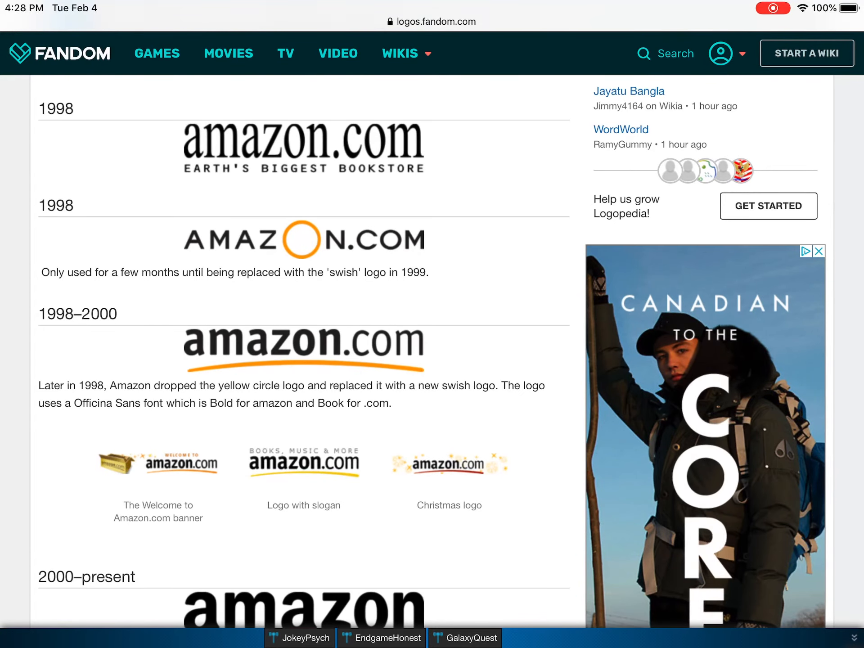
Scroll to the 2000–present smile logo, its description, and print and .com variants.
scroll(down, 3)
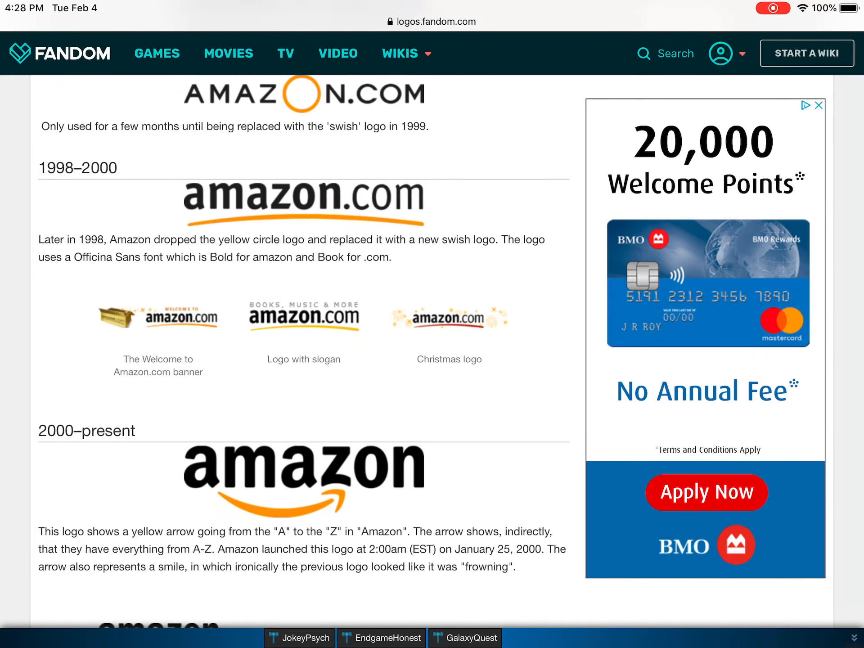
scroll(down, 3)
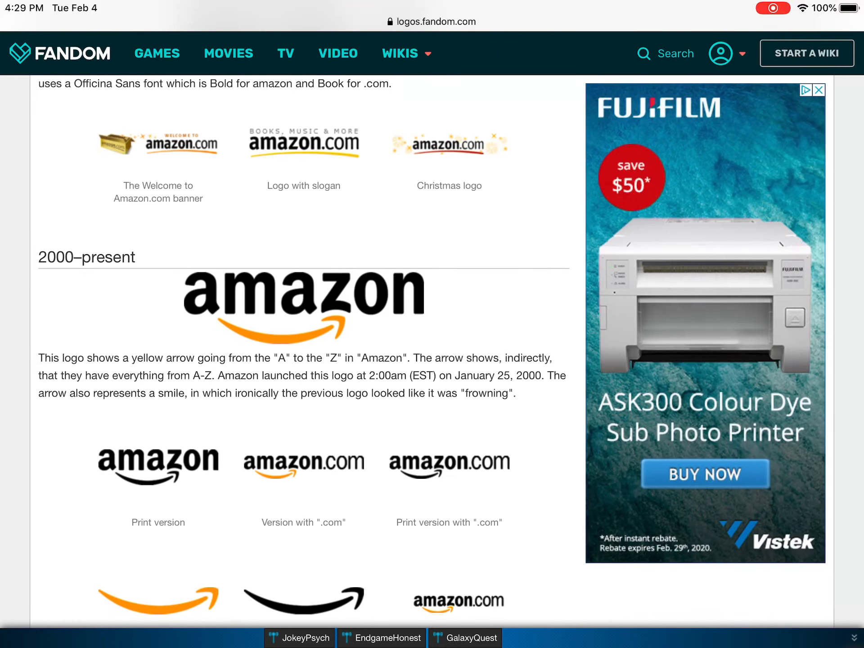
Scroll through the 2000–present variant gallery and regional domain logos to the Favicon heading.
scroll(down, 3)
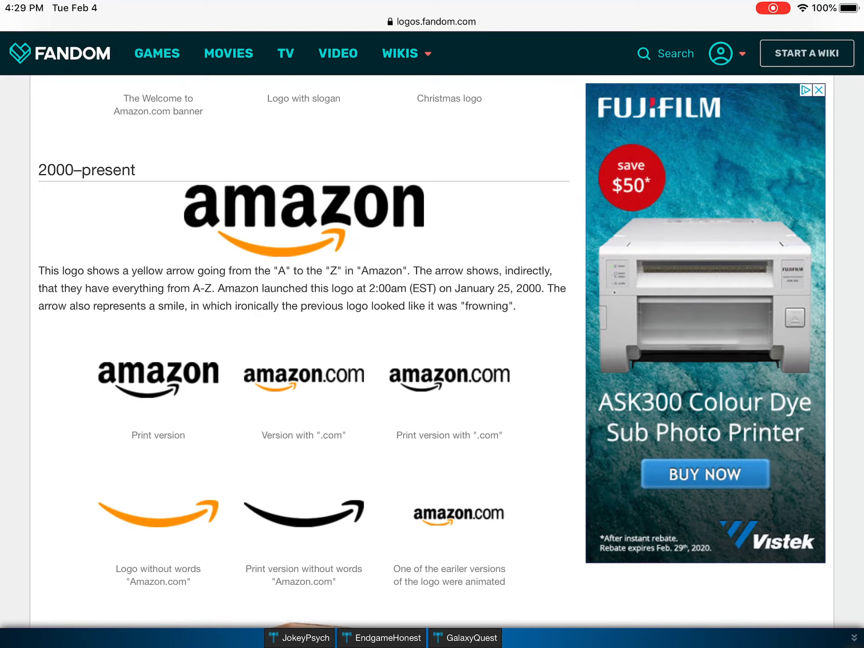
click(822, 90)
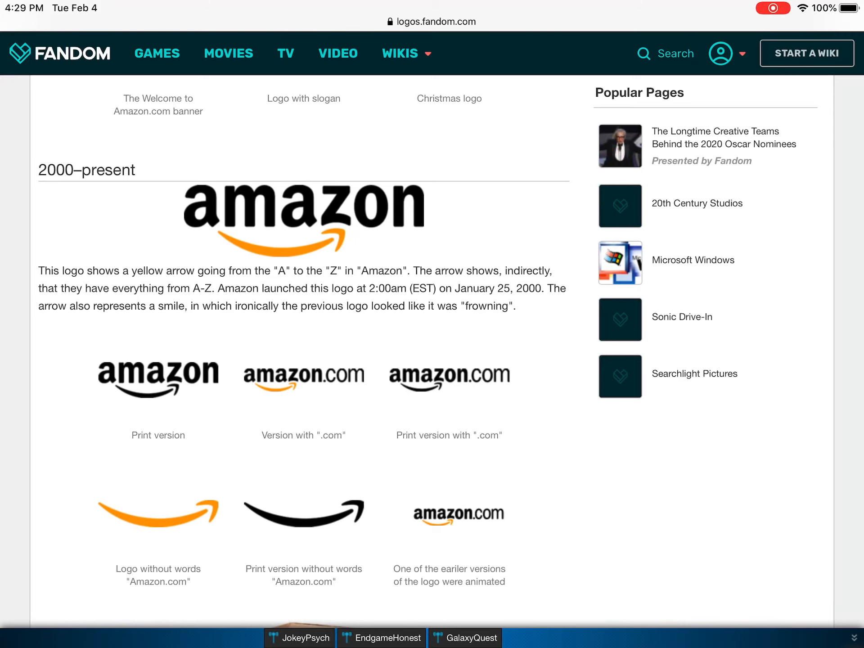
scroll(down, 3)
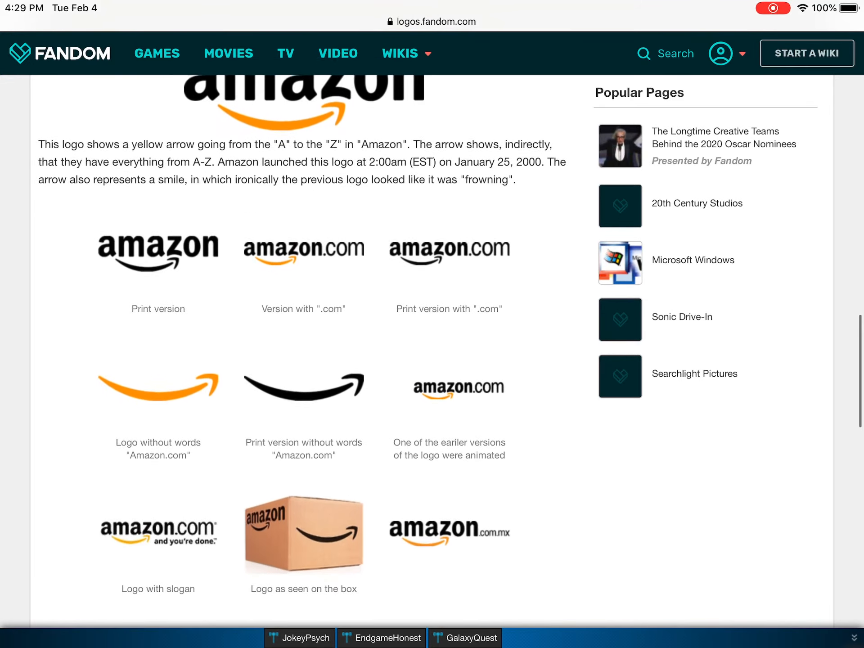
scroll(down, 3)
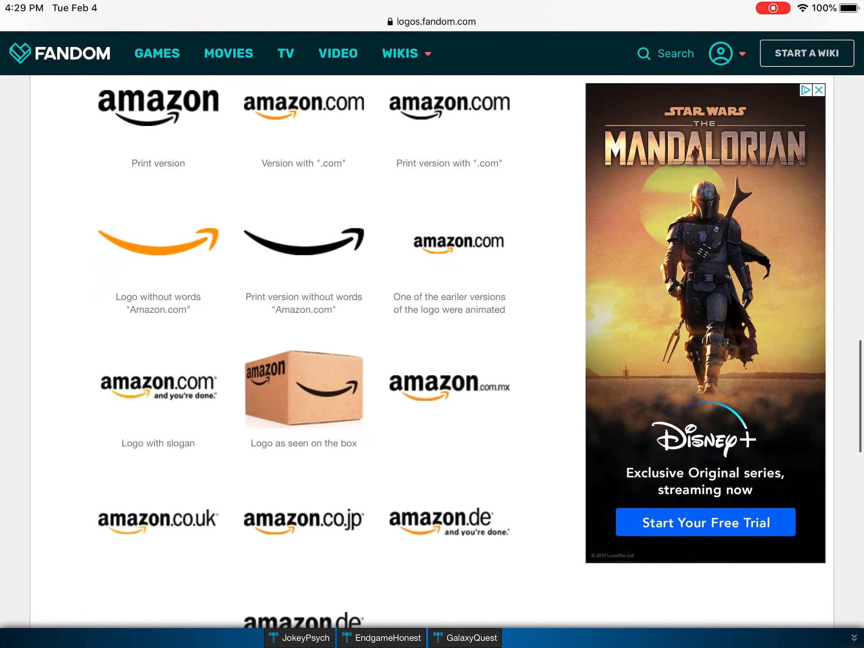
scroll(down, 3)
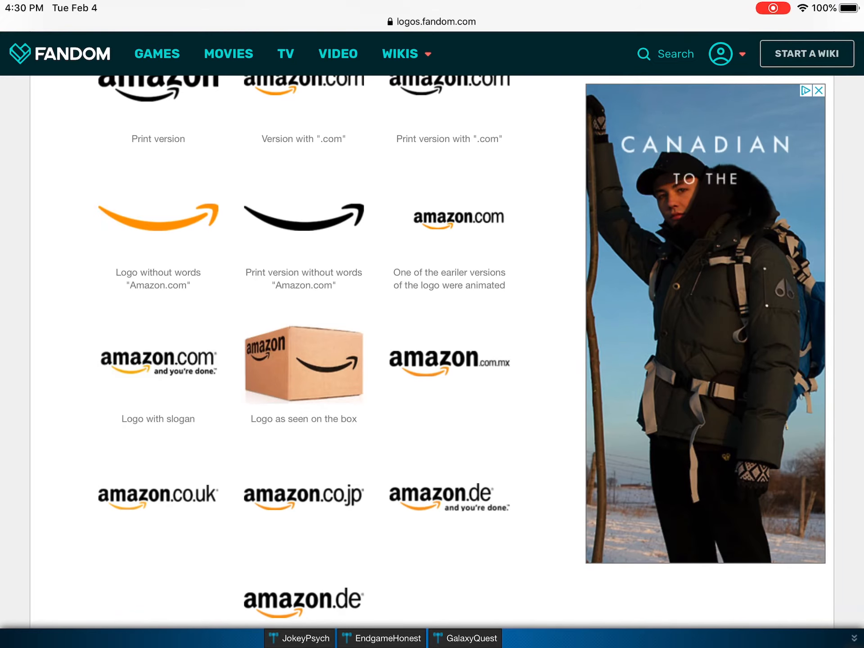
scroll(down, 3)
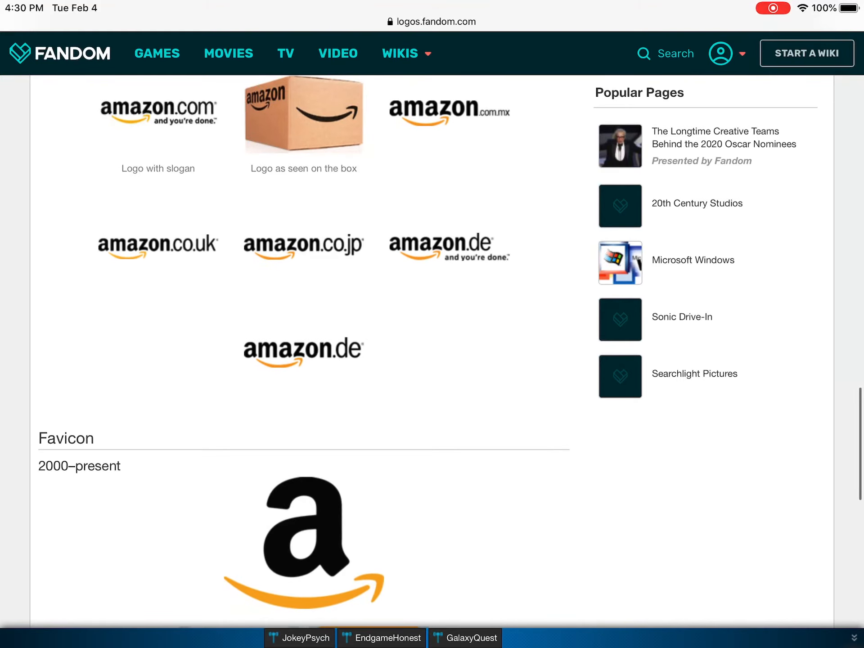
View the Amazon favicons and page categories, then return to the page top.
scroll(down, 3)
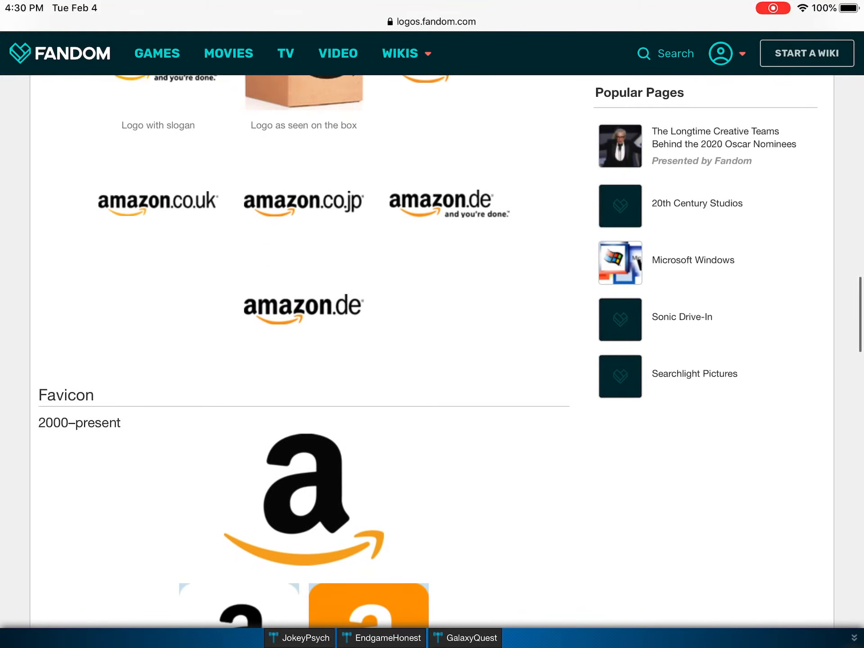
scroll(down, 3)
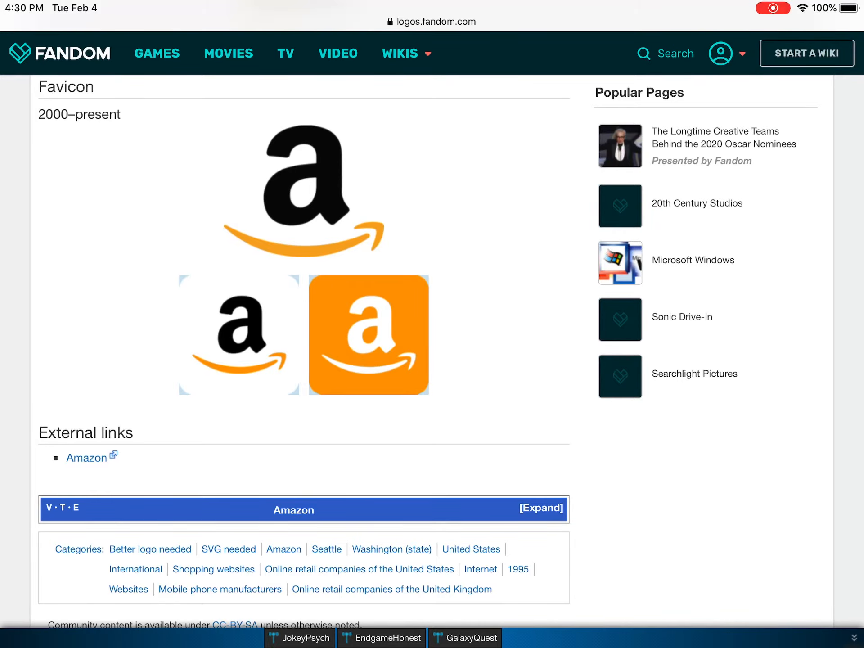
scroll(up, 3)
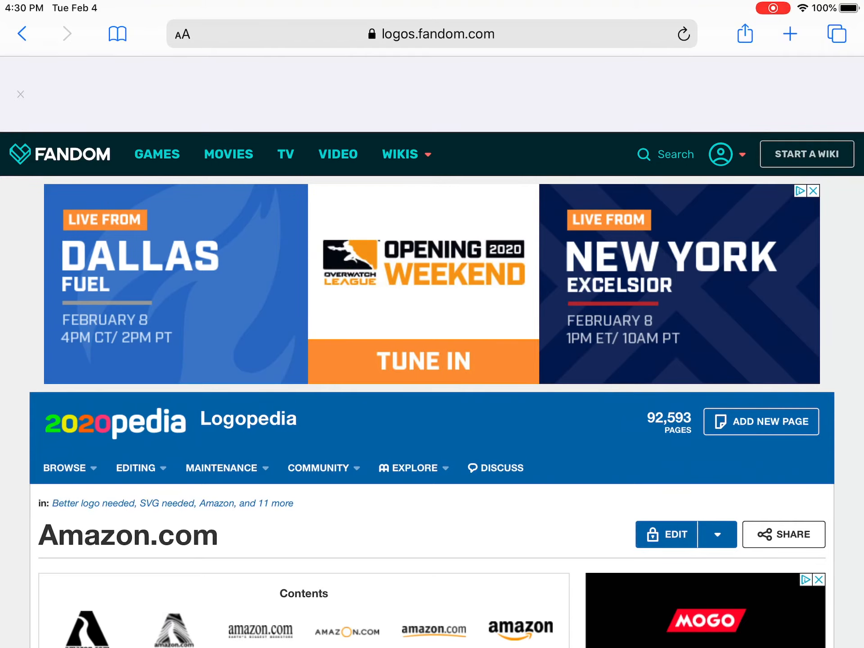
scroll(down, 3)
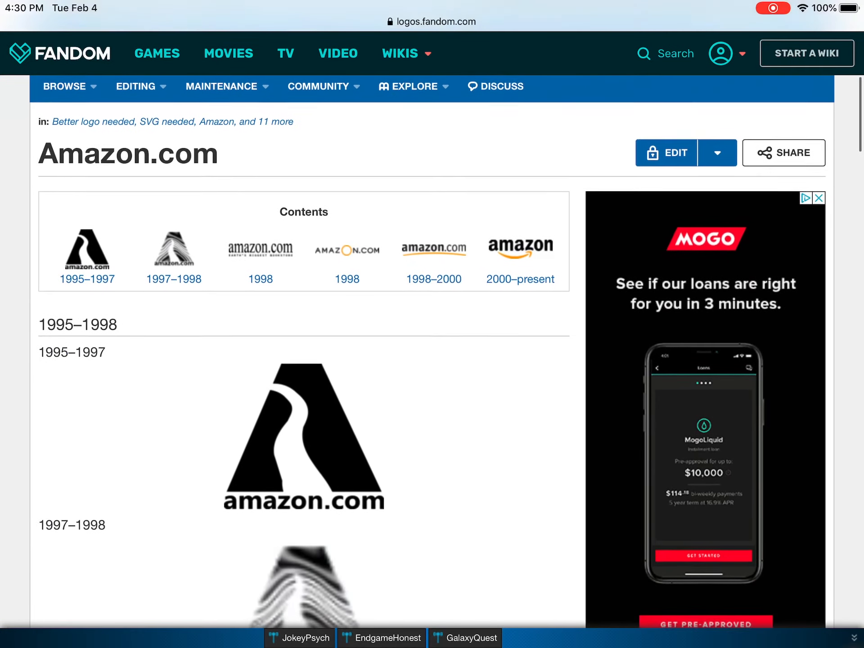
scroll(down, 3)
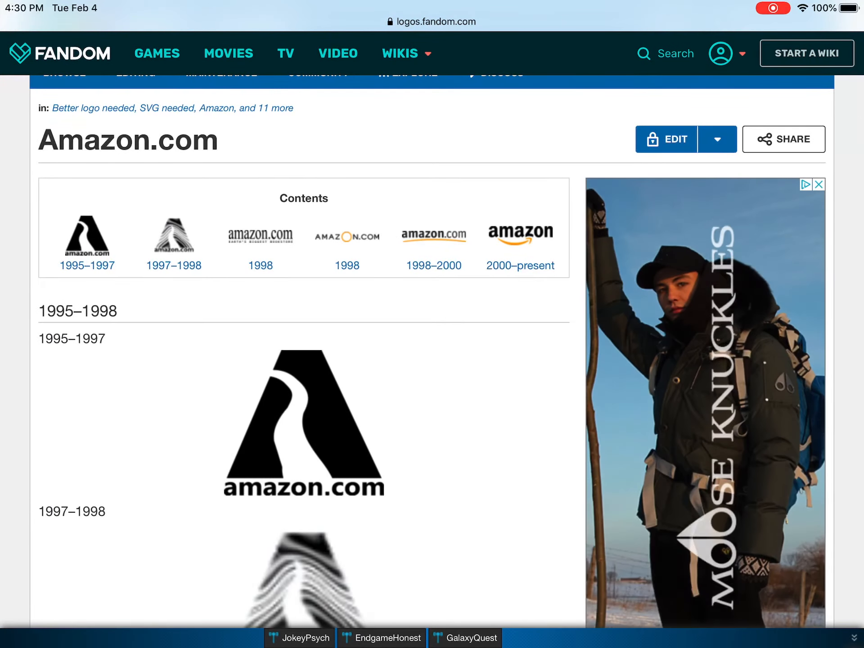